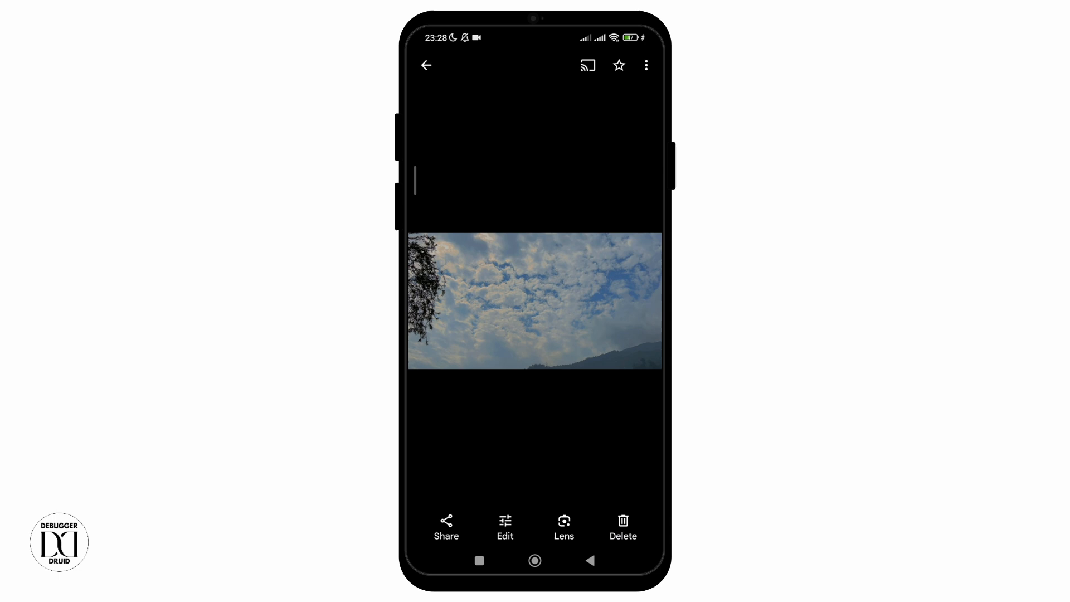
Step: Reveal the sky photo's info panel with its date, file details and backed-up status
left_click(542, 439)
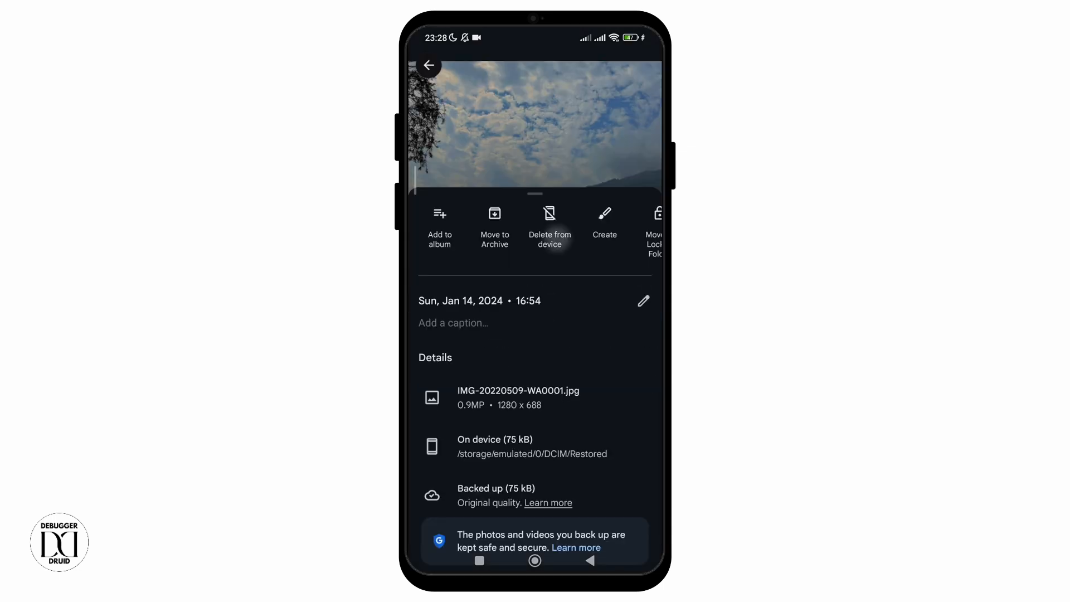
Step: On photos.google.com in the browser, select the sky photo and bring up the Move to bin prompt
left_click(549, 225)
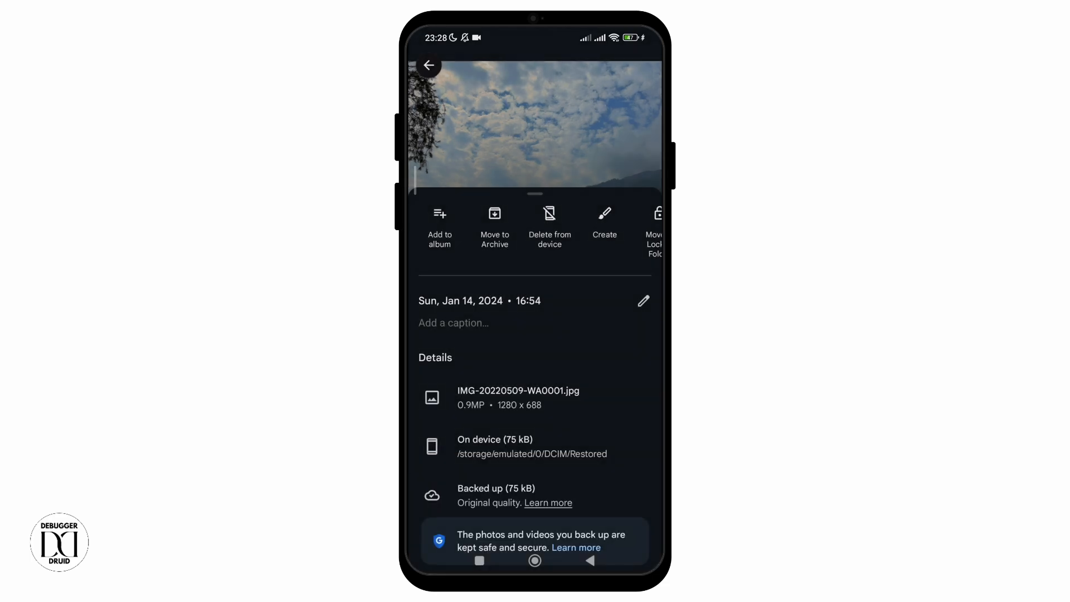
left_click(533, 561)
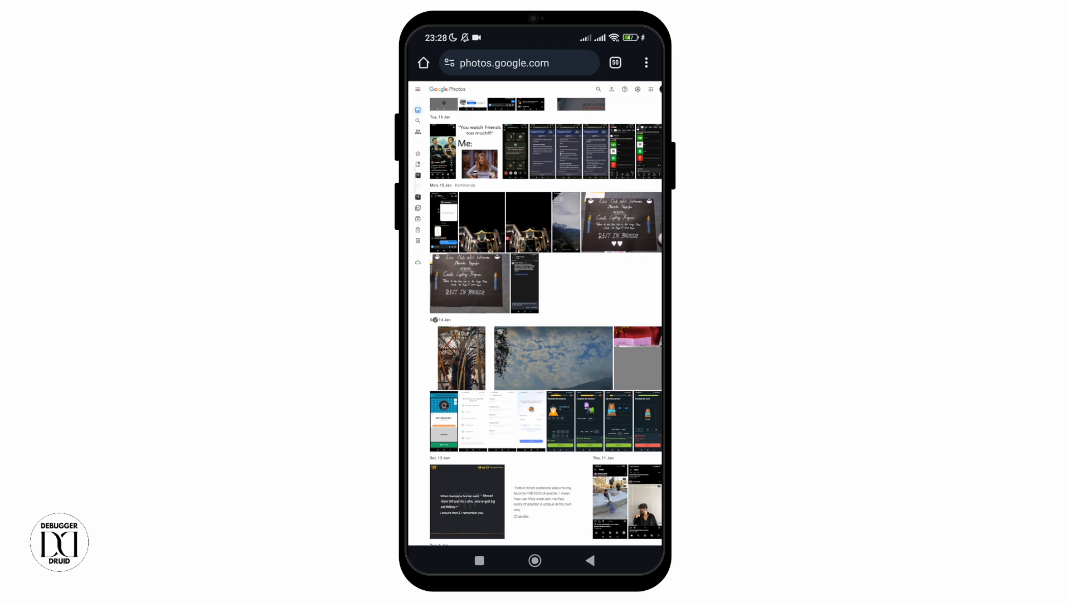
left_click(553, 357)
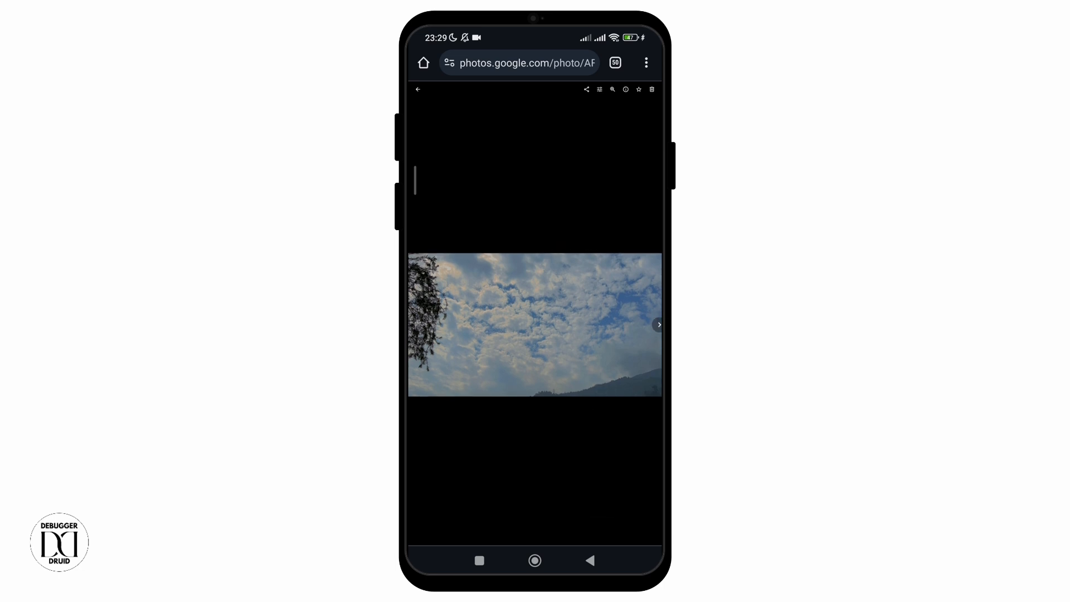
left_click(652, 89)
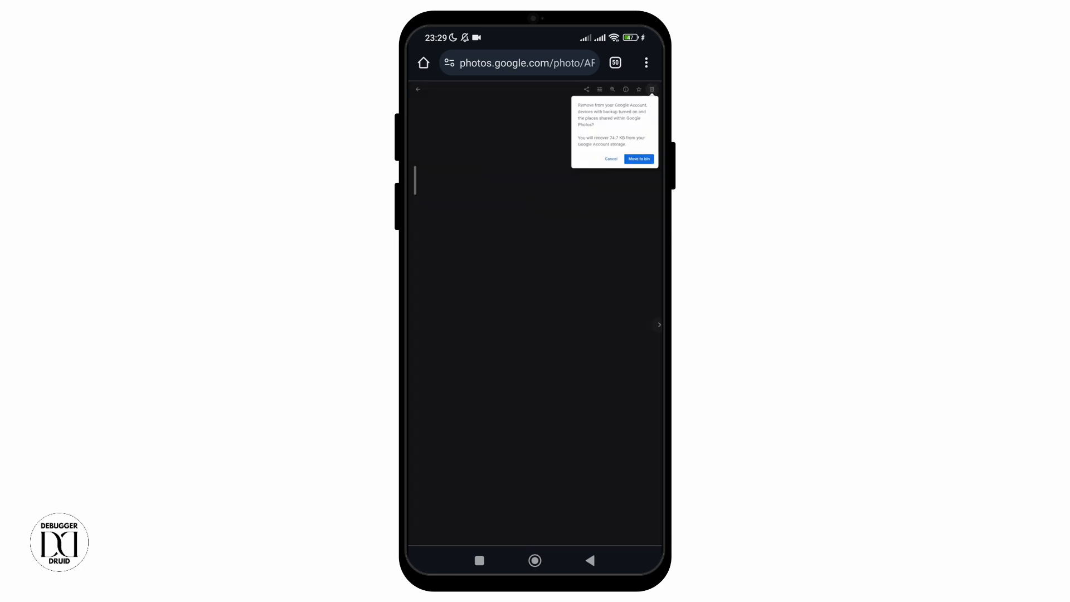